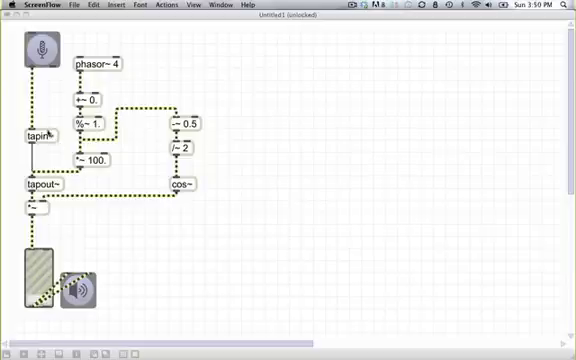
pyautogui.moveTo(68, 90)
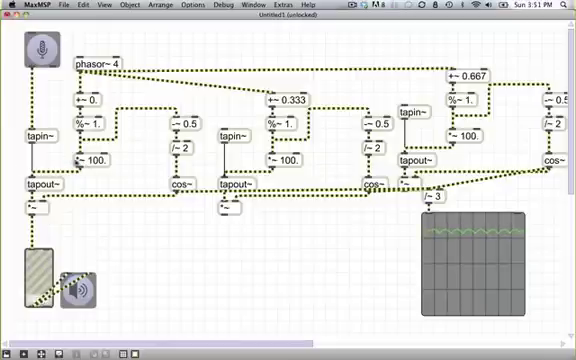
pyautogui.moveTo(340, 243)
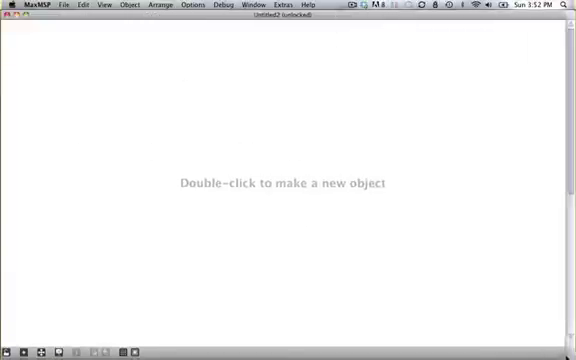
pyautogui.moveTo(123, 332)
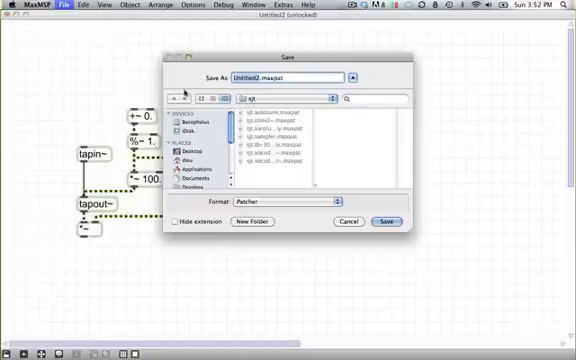
# Step: Save the one-voice patcher into the sjt folder as sjt.doppler_poly~
pyautogui.click(295, 99)
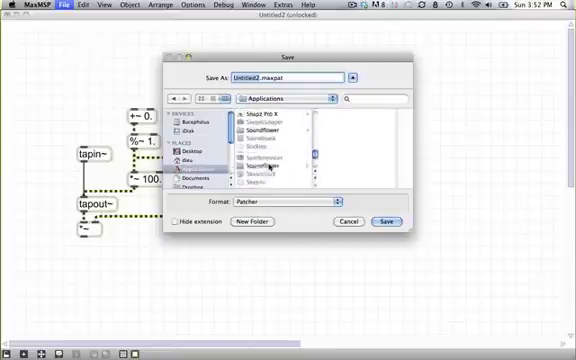
pyautogui.scroll(-3)
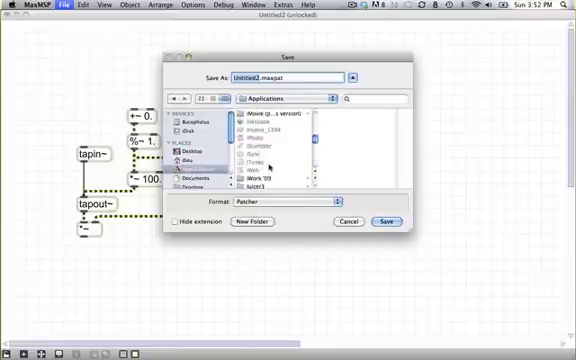
pyautogui.scroll(-3)
pyautogui.write('sj')
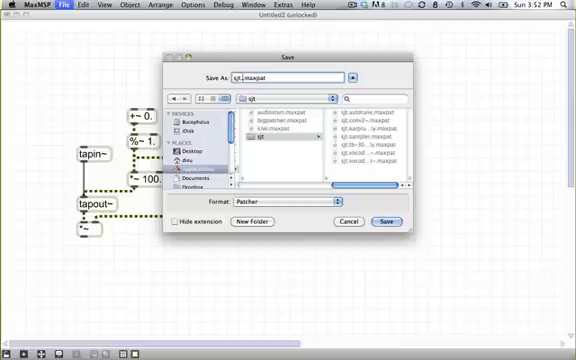
pyautogui.write('doppl.')
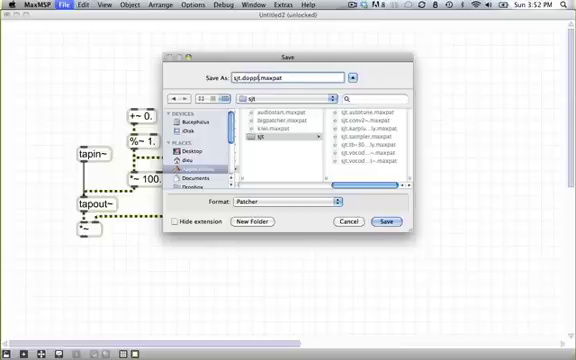
pyautogui.write('_shift')
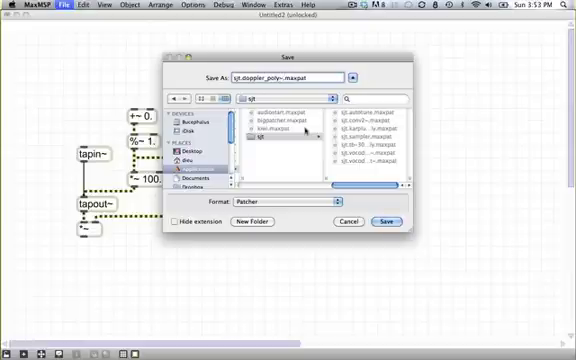
pyautogui.click(387, 218)
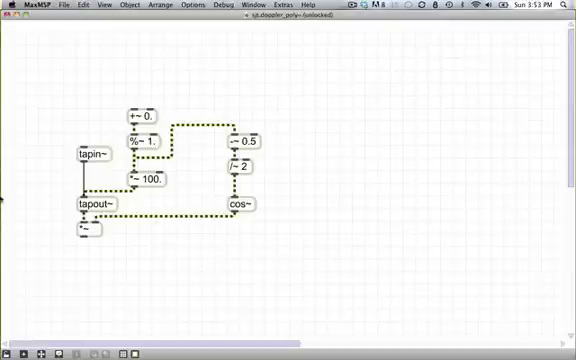
pyautogui.moveTo(198, 95)
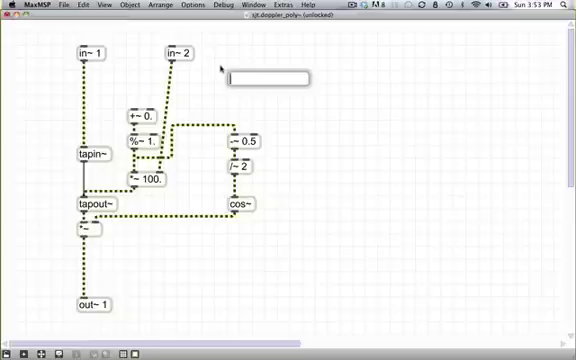
# Step: Create the in~ inlet objects for the doppler voice
pyautogui.write('in~ 3')
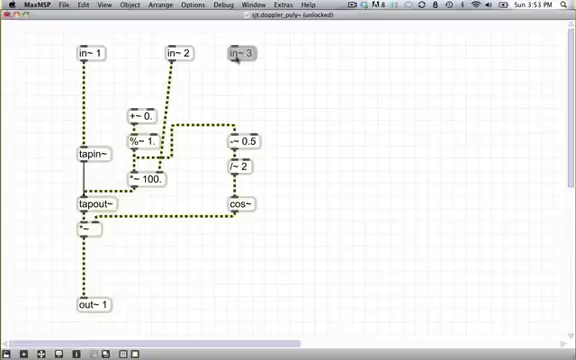
pyautogui.moveTo(238, 53)
pyautogui.write('in 4')
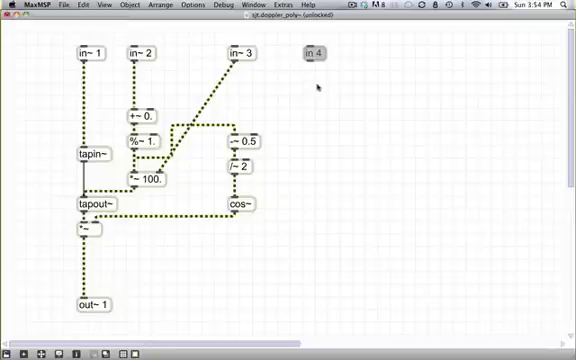
pyautogui.moveTo(303, 146)
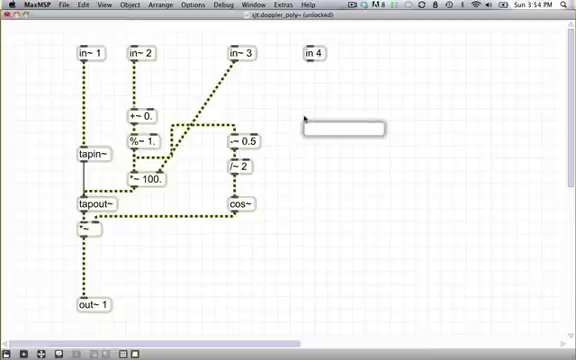
# Step: Add thispoly~, loadbang, and a pak f f object to the doppler voice subpatch
pyautogui.write('thispoly~')
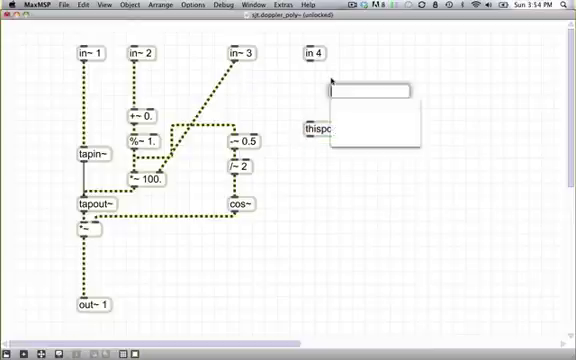
pyautogui.write('loag')
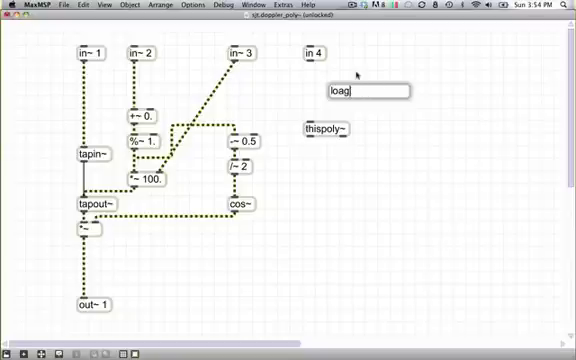
pyautogui.write('loadbang')
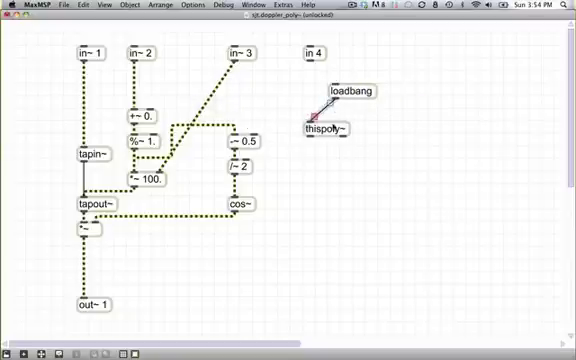
pyautogui.moveTo(330, 128)
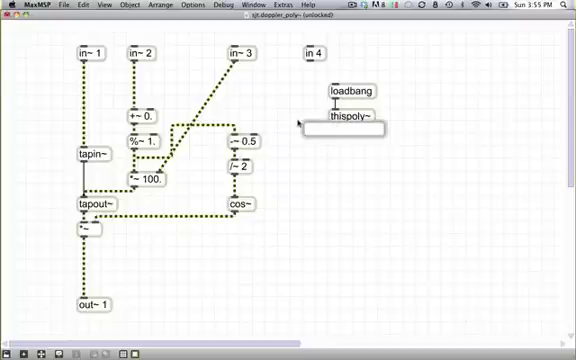
pyautogui.write('pak')
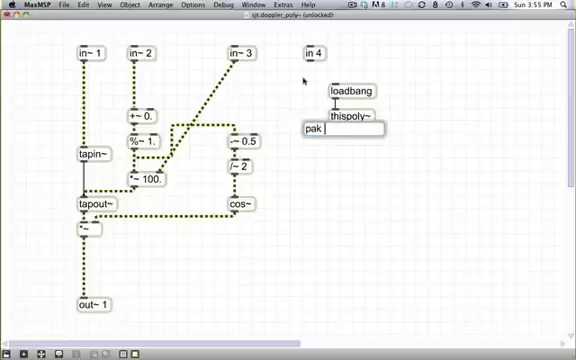
pyautogui.write('f f')
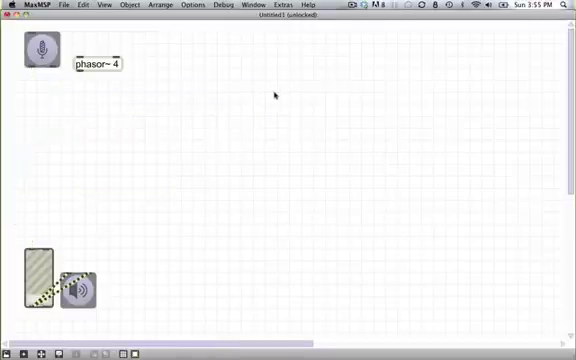
# Step: Create a poly~ sjt.doppler_poly~ object beside phasor~ 4 in Untitled1
pyautogui.write('poly~')
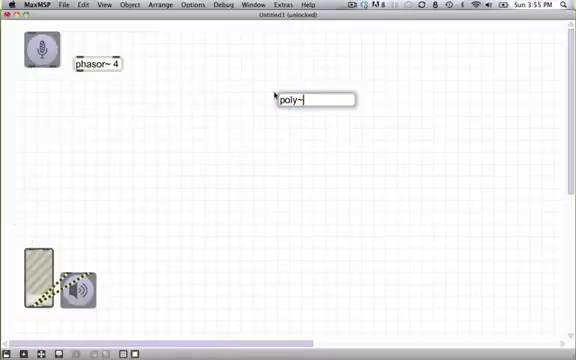
pyautogui.write('sjt.dop')
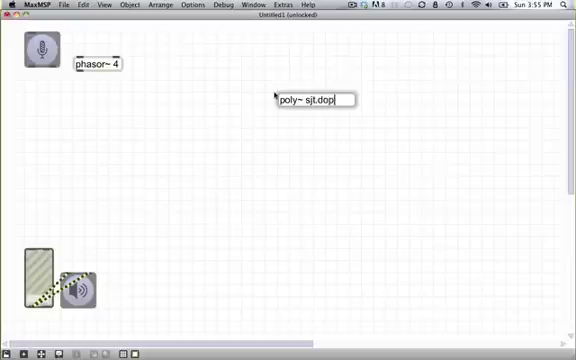
pyautogui.write('ler')
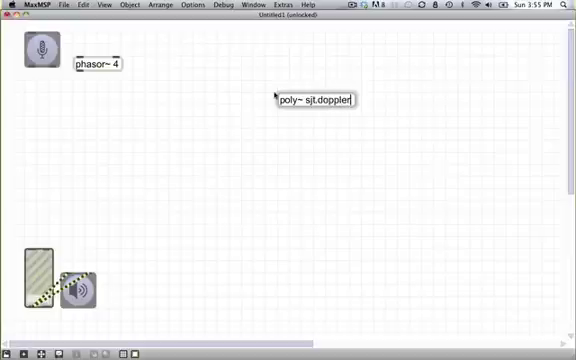
pyautogui.write('_poly~')
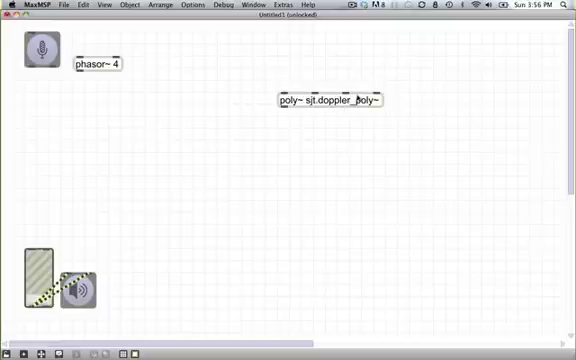
# Step: Move poly~ under adc~, patch adc~ and phasor~ 4 into it, and add a delay-size number box
pyautogui.moveTo(325, 103); pyautogui.dragTo(70, 147)
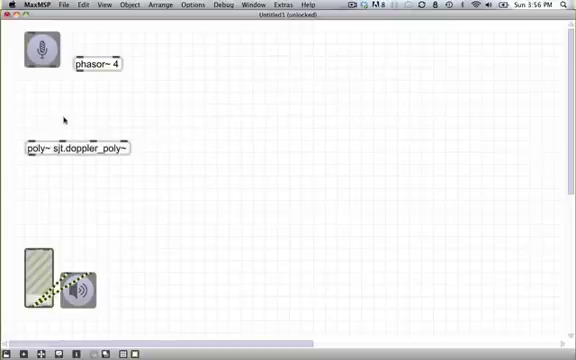
pyautogui.moveTo(30, 60); pyautogui.dragTo(30, 145)
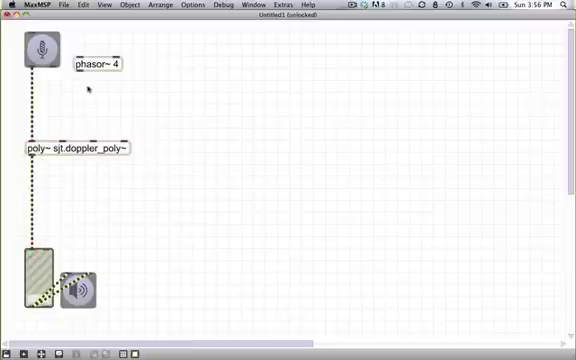
pyautogui.moveTo(78, 78); pyautogui.dragTo(68, 137)
pyautogui.write('num')
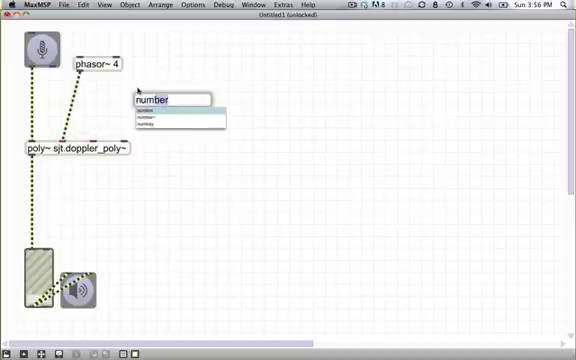
pyautogui.click(150, 99)
pyautogui.write(' 2')
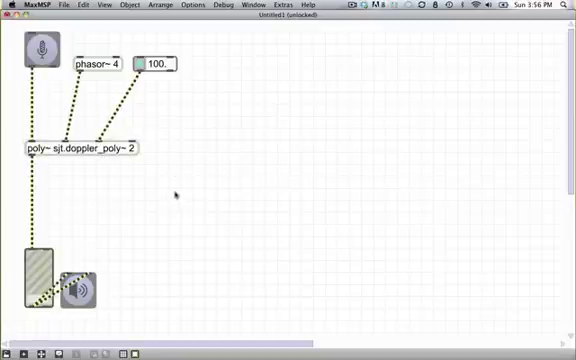
pyautogui.doubleClick(75, 147)
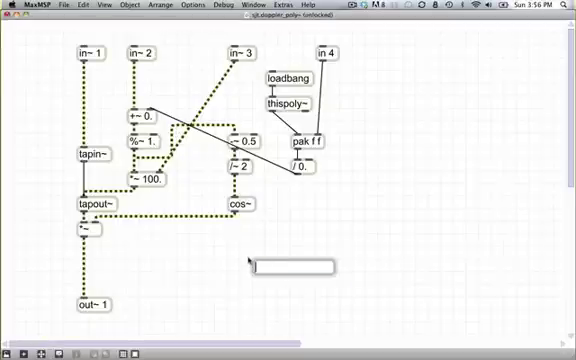
pyautogui.write('out~')
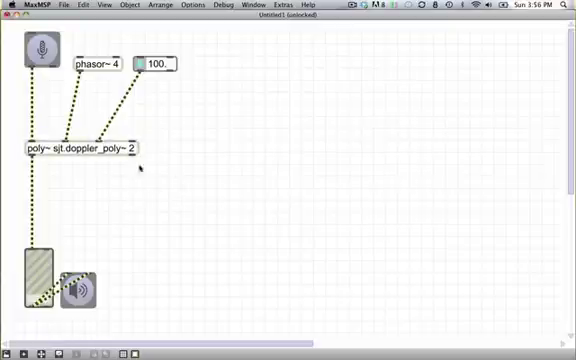
pyautogui.moveTo(133, 144)
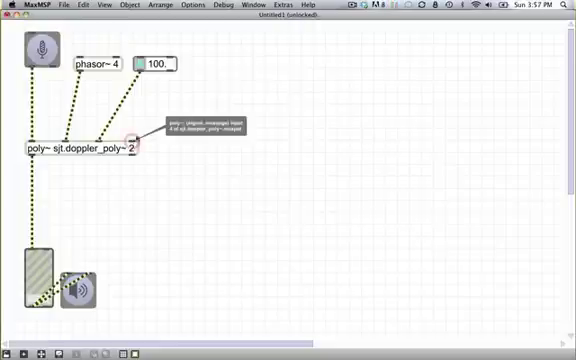
pyautogui.moveTo(197, 75)
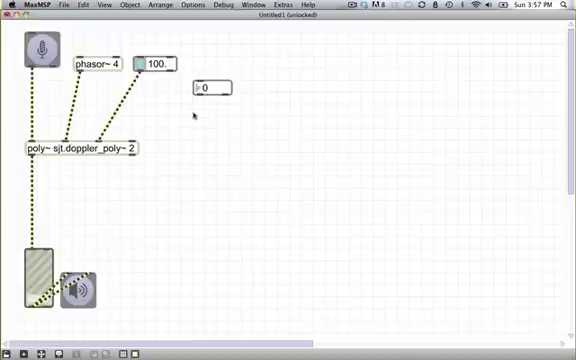
# Step: Add an object and patch the voice-count messages into poly~
pyautogui.click(230, 122)
pyautogui.write('target 0')
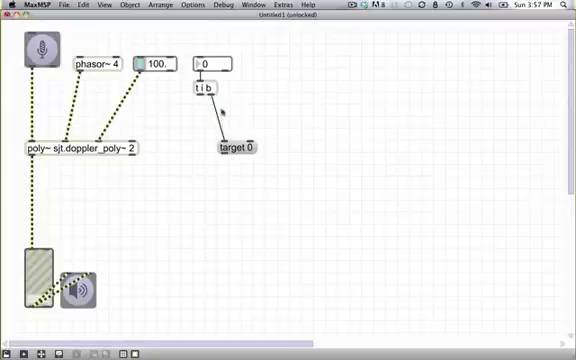
pyautogui.moveTo(230, 145); pyautogui.dragTo(227, 110)
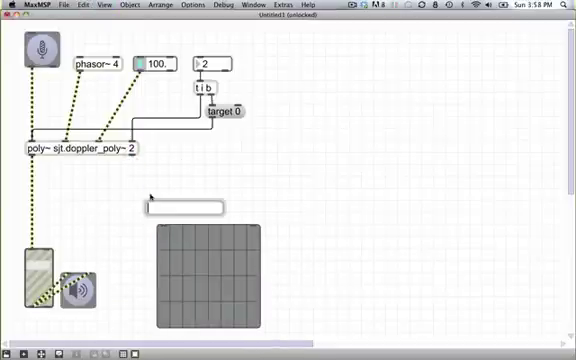
# Step: Type a /~ 2 object below the patch
pyautogui.write('/ 2')
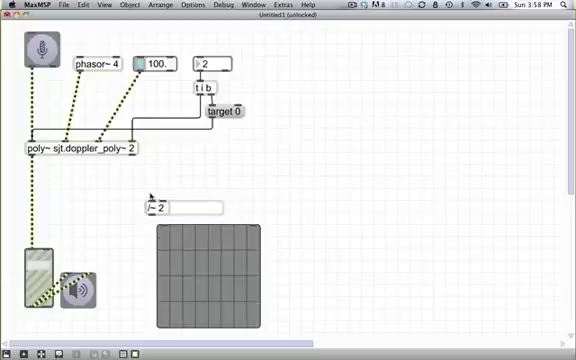